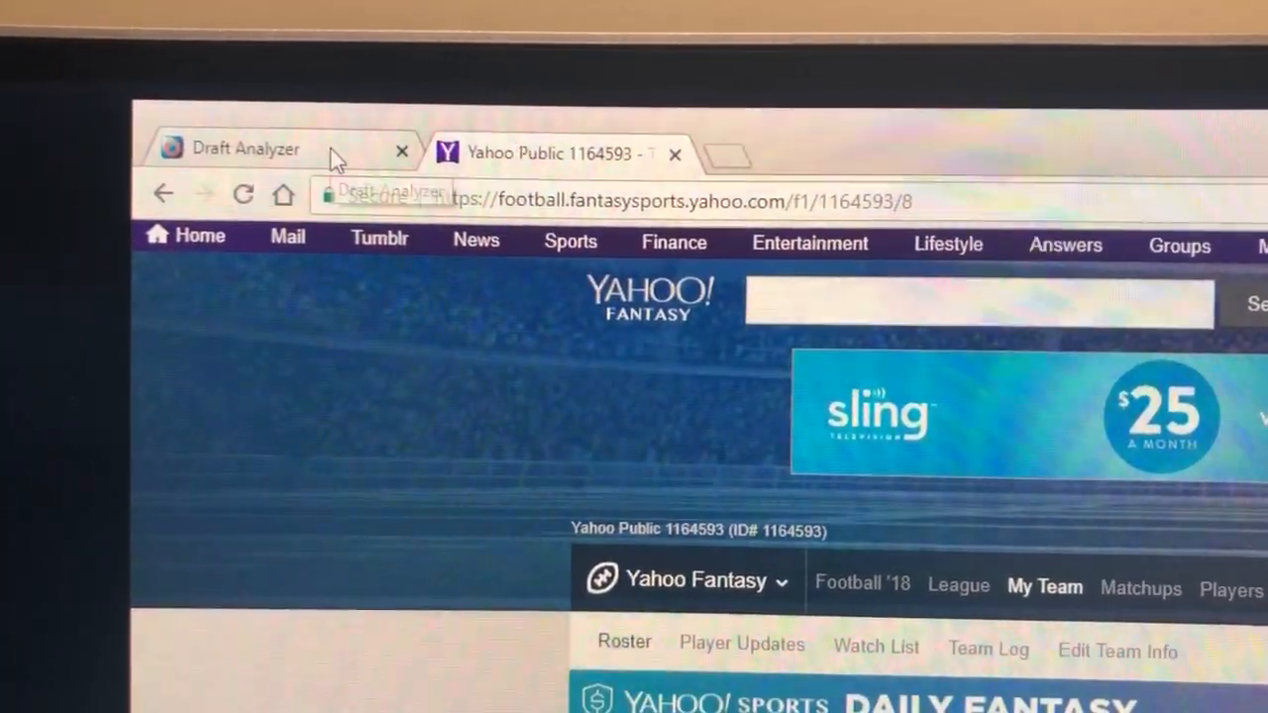
Step: Switch to the Draft Analyzer tab and reach the Add Your 2018 Fantasy Football Leagues section
click(245, 149)
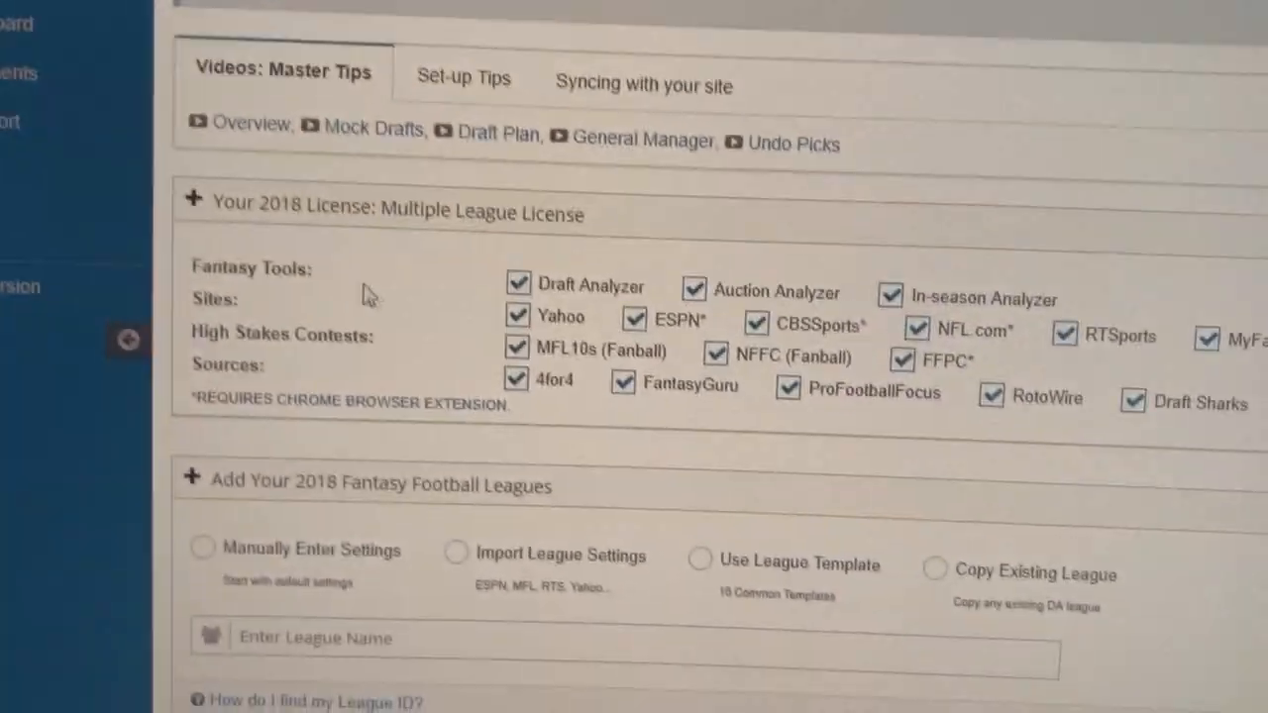
scroll(down, 3)
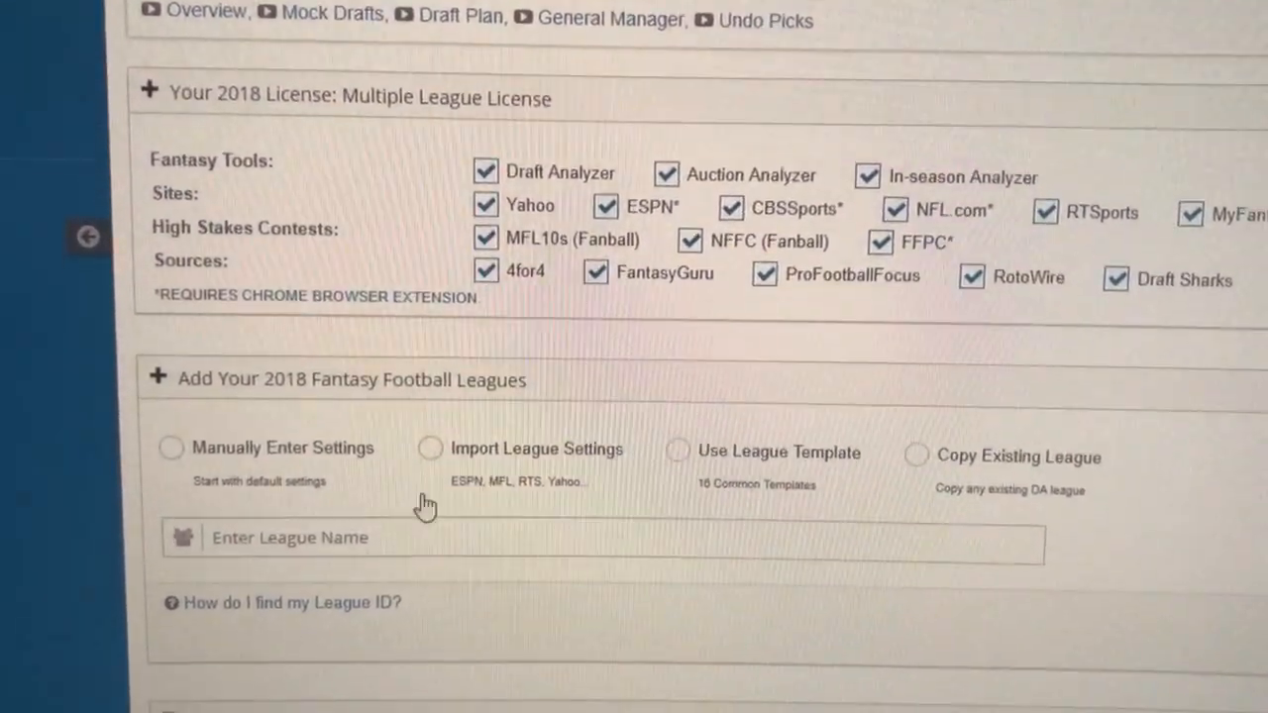
Step: Choose Import League Settings with Yahoo as the league site, bringing up Yahoo's consent page
click(430, 448)
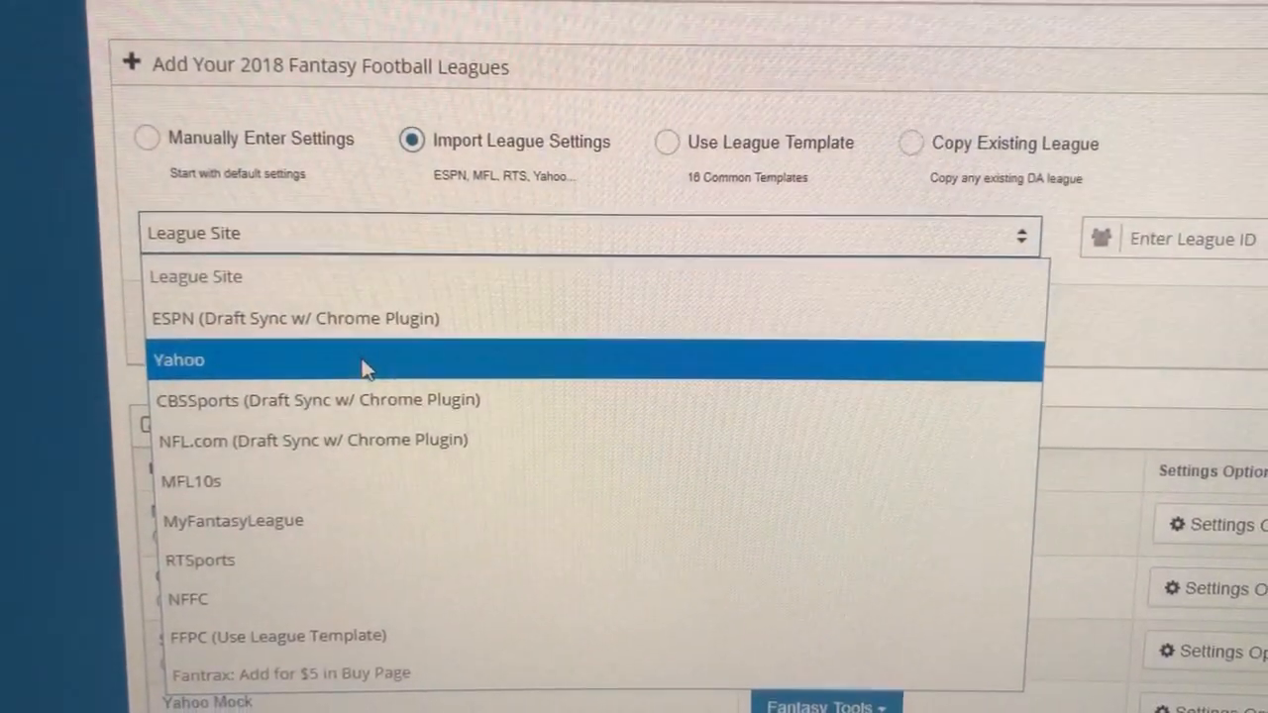
click(178, 360)
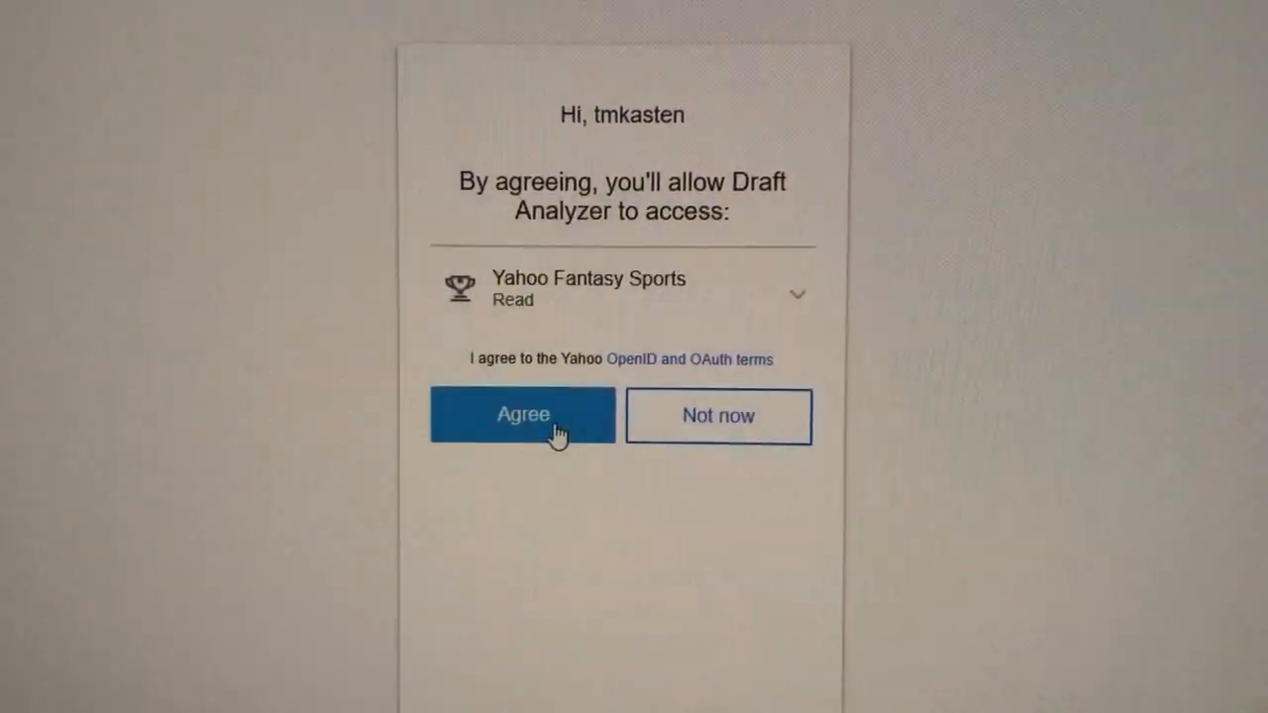
Step: Agree to Yahoo's data access request and acknowledge the Yahoo League Sync confirmation
click(522, 414)
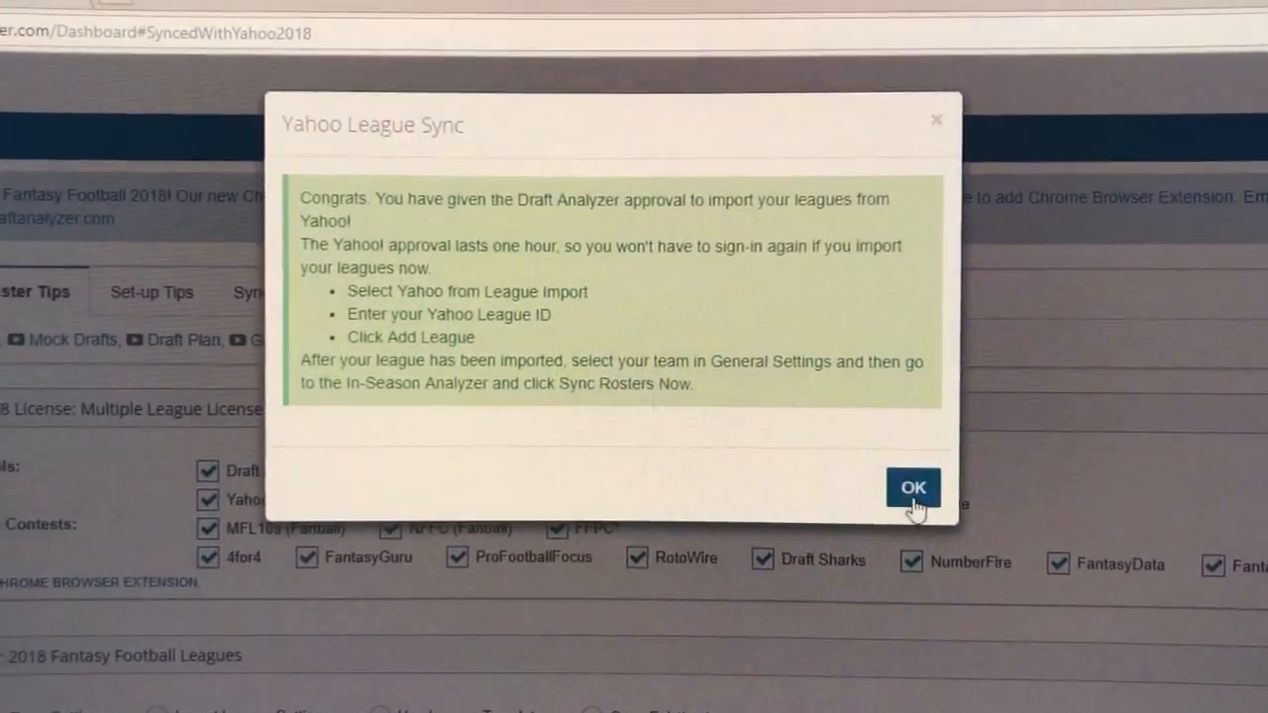
click(912, 488)
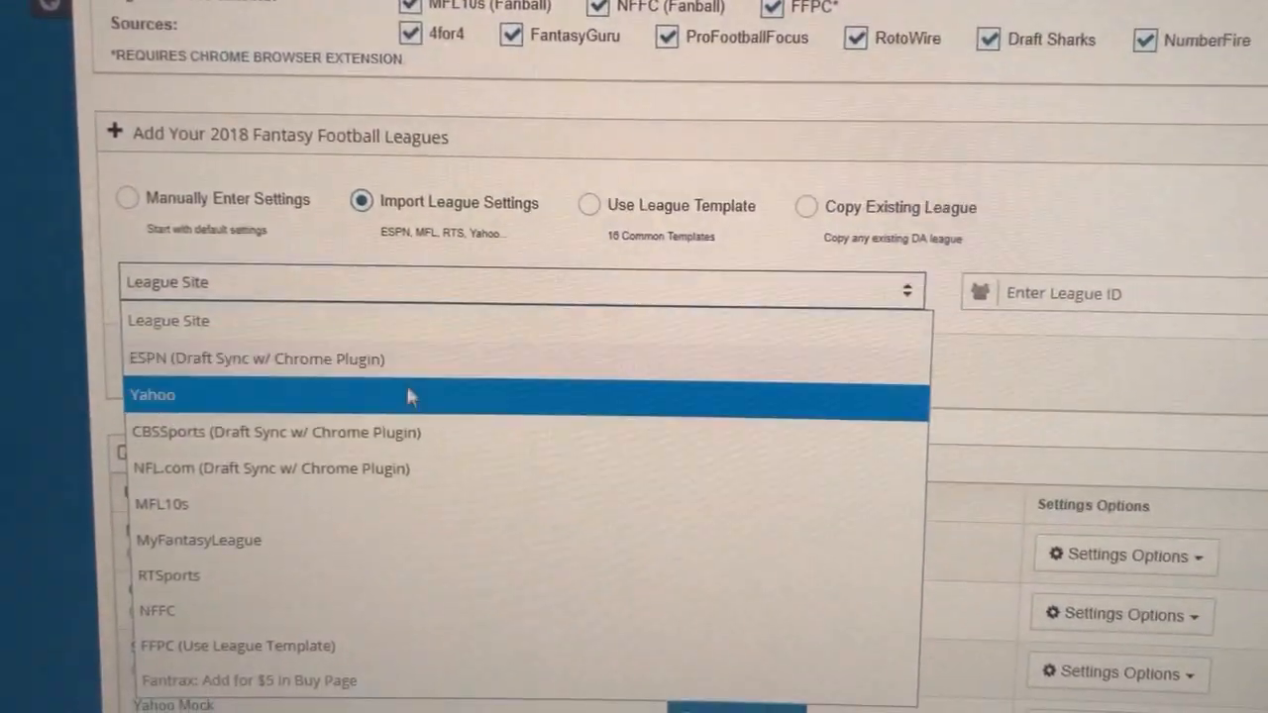
Step: Add Yahoo league ID 1164593 by pasting it into Enter League ID
click(153, 394)
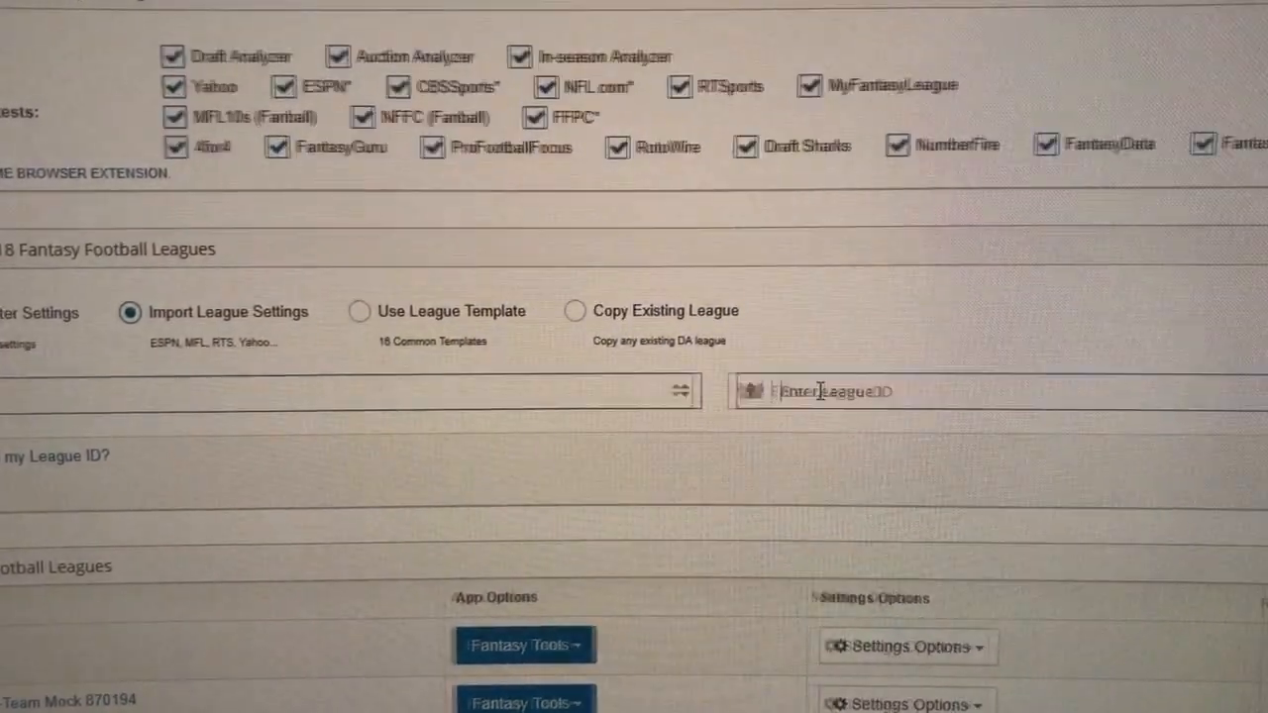
right_click(812, 391)
text(1164583)
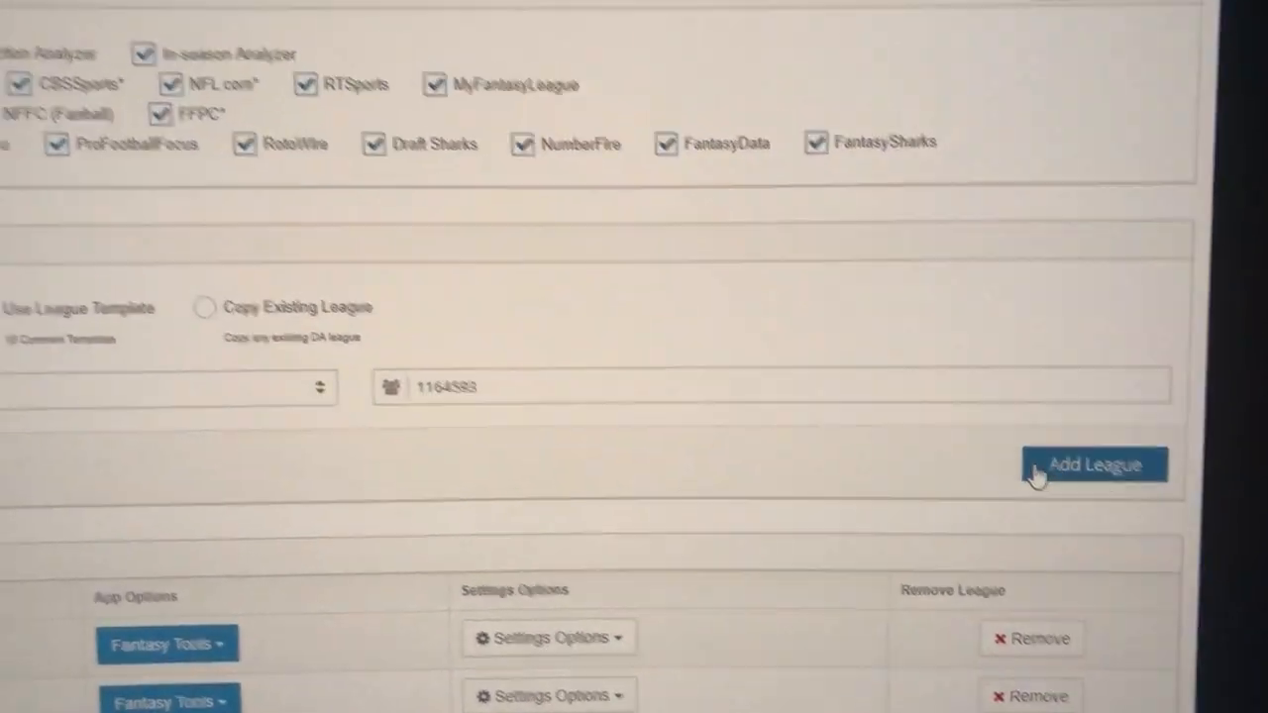
click(1094, 463)
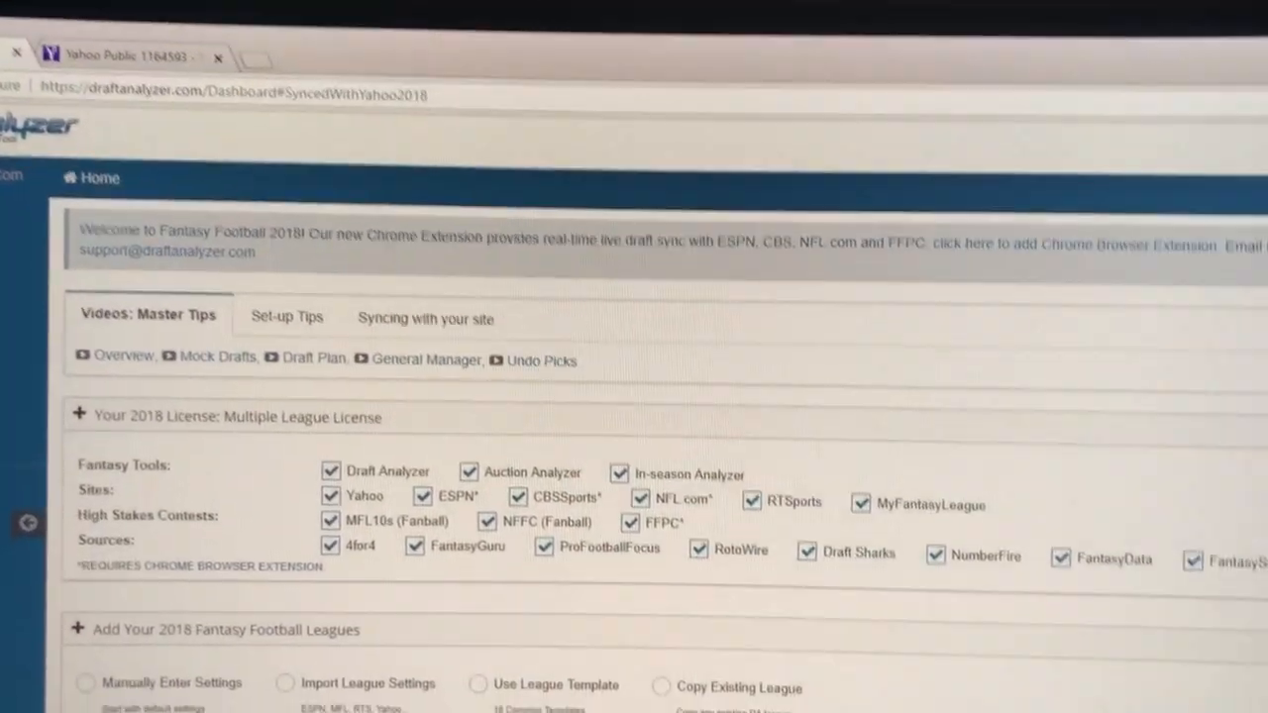
scroll(down, 3)
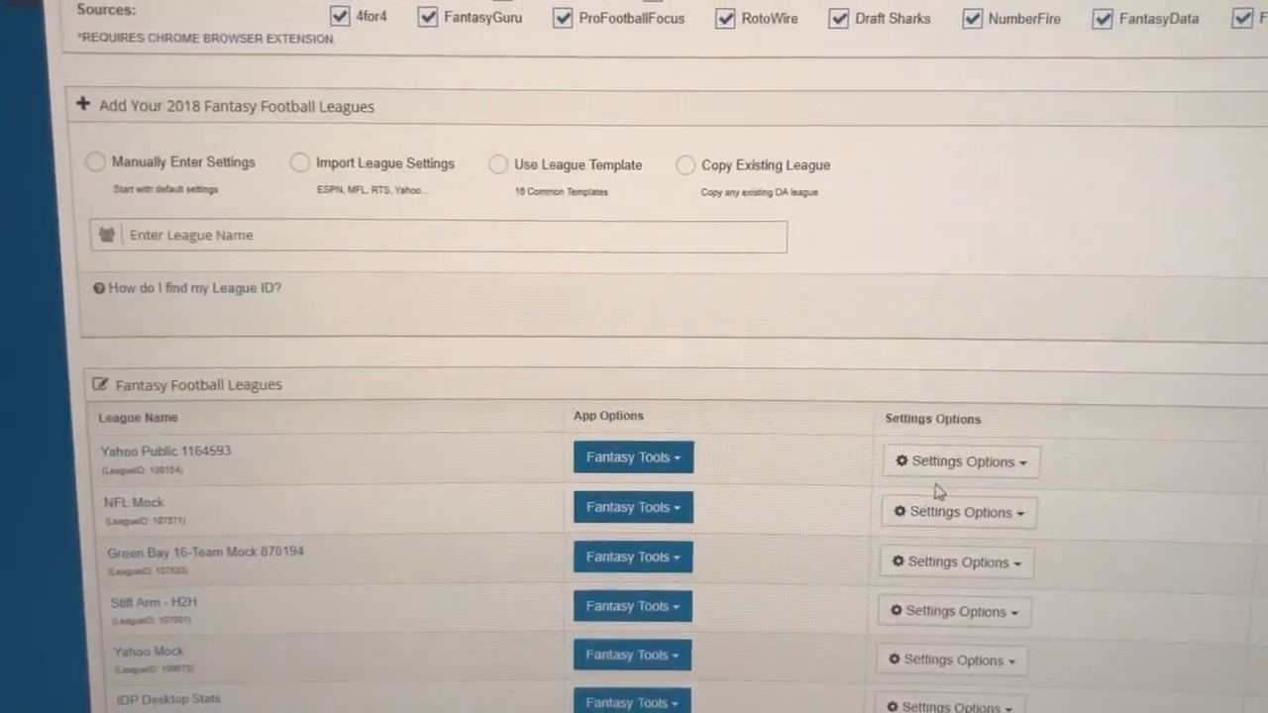
Step: In Yahoo Public 1164593's General Settings Teams tab, confirm ten teams, Monsax as mine, and save
click(958, 460)
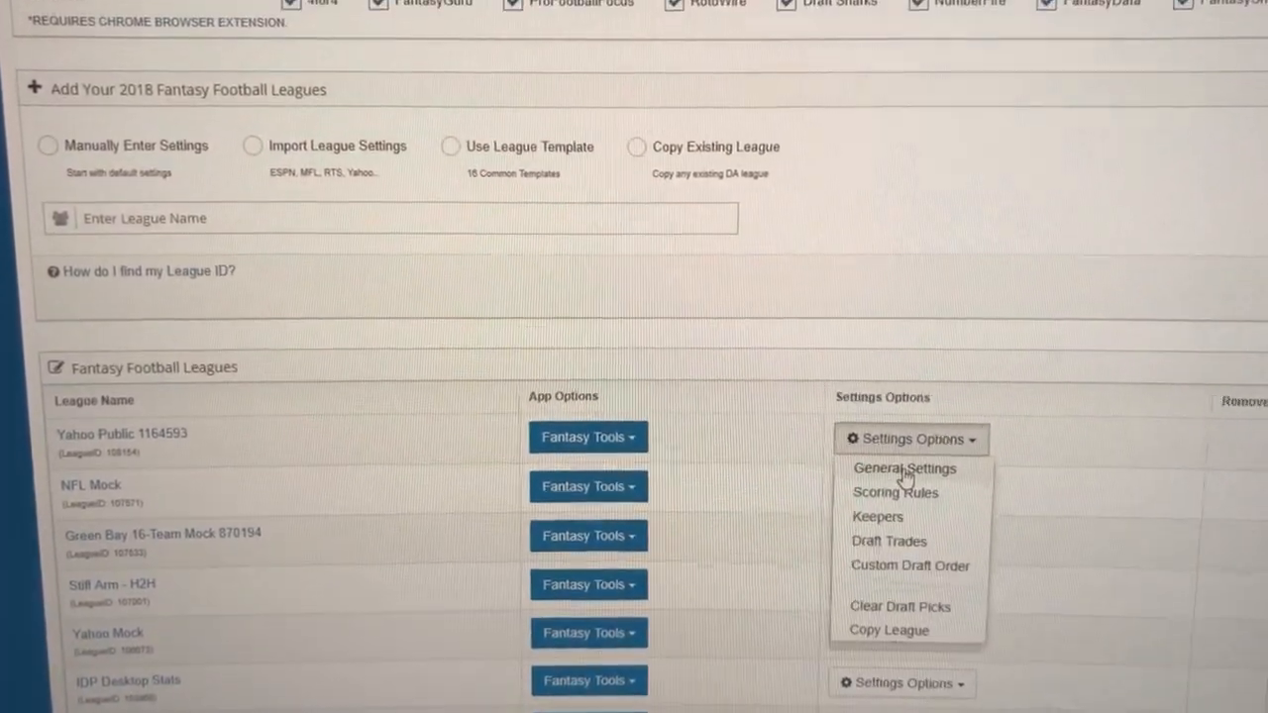
click(904, 468)
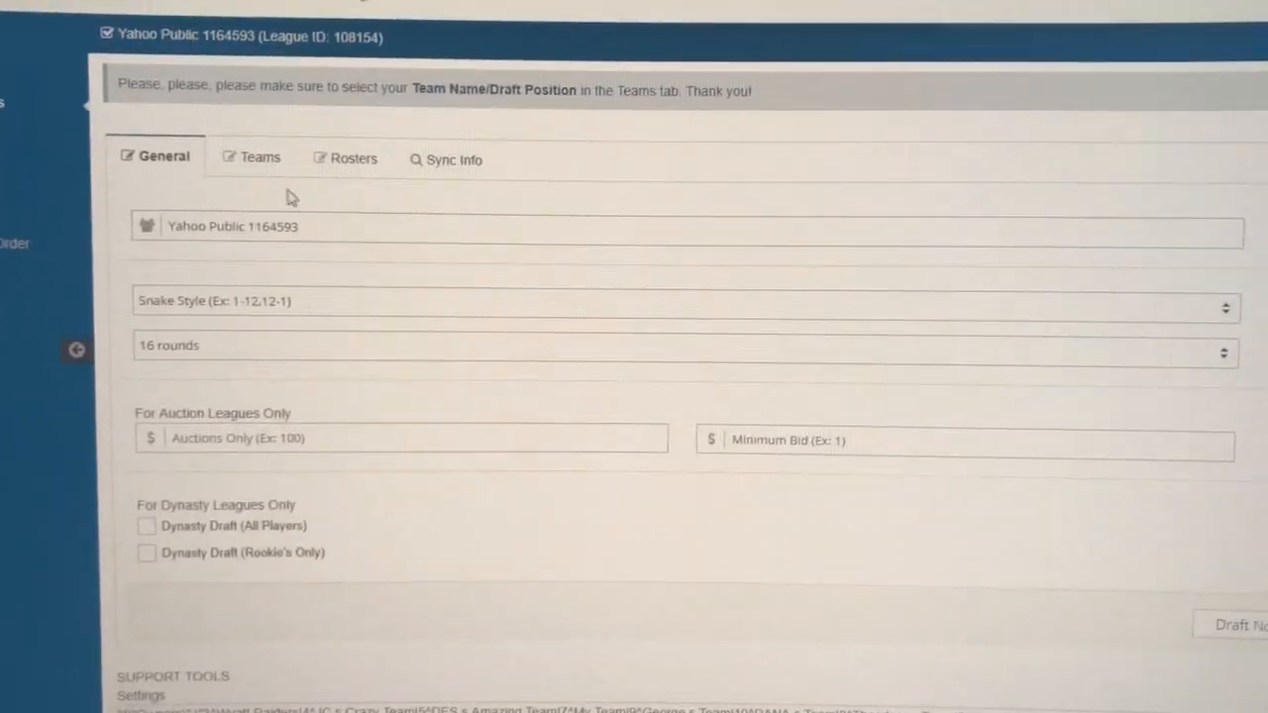
click(259, 156)
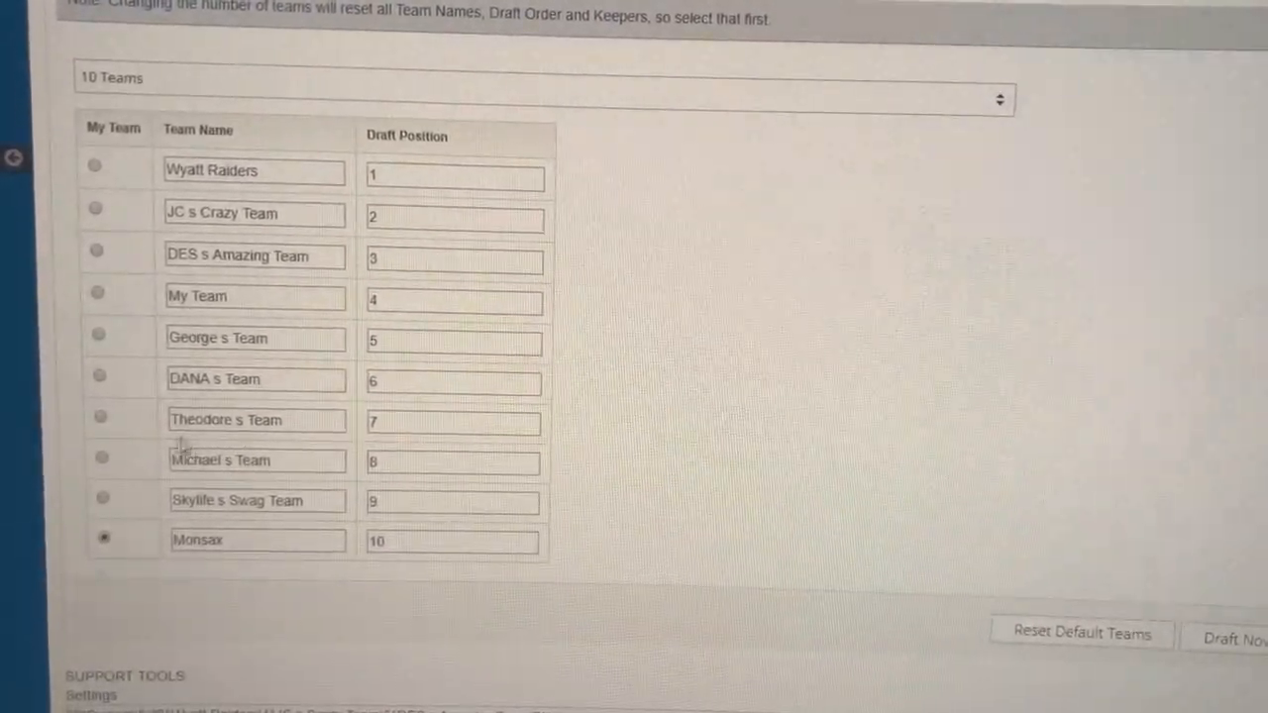
click(100, 416)
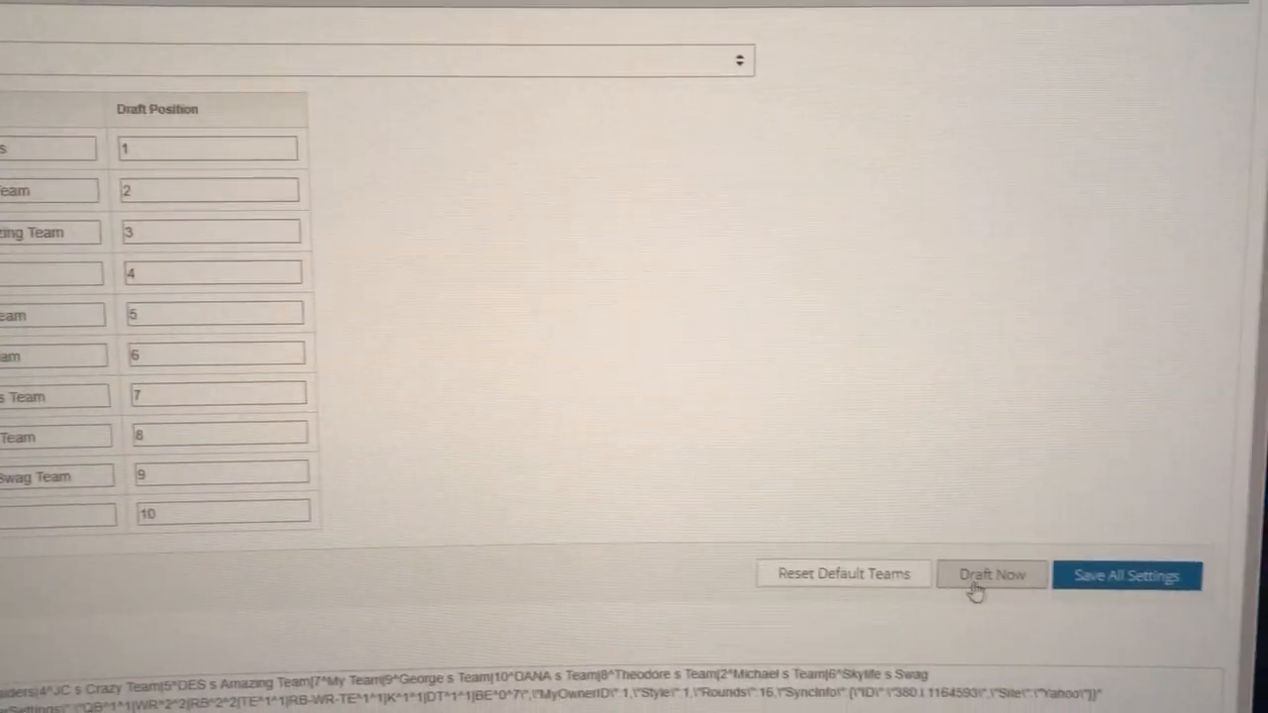
click(990, 575)
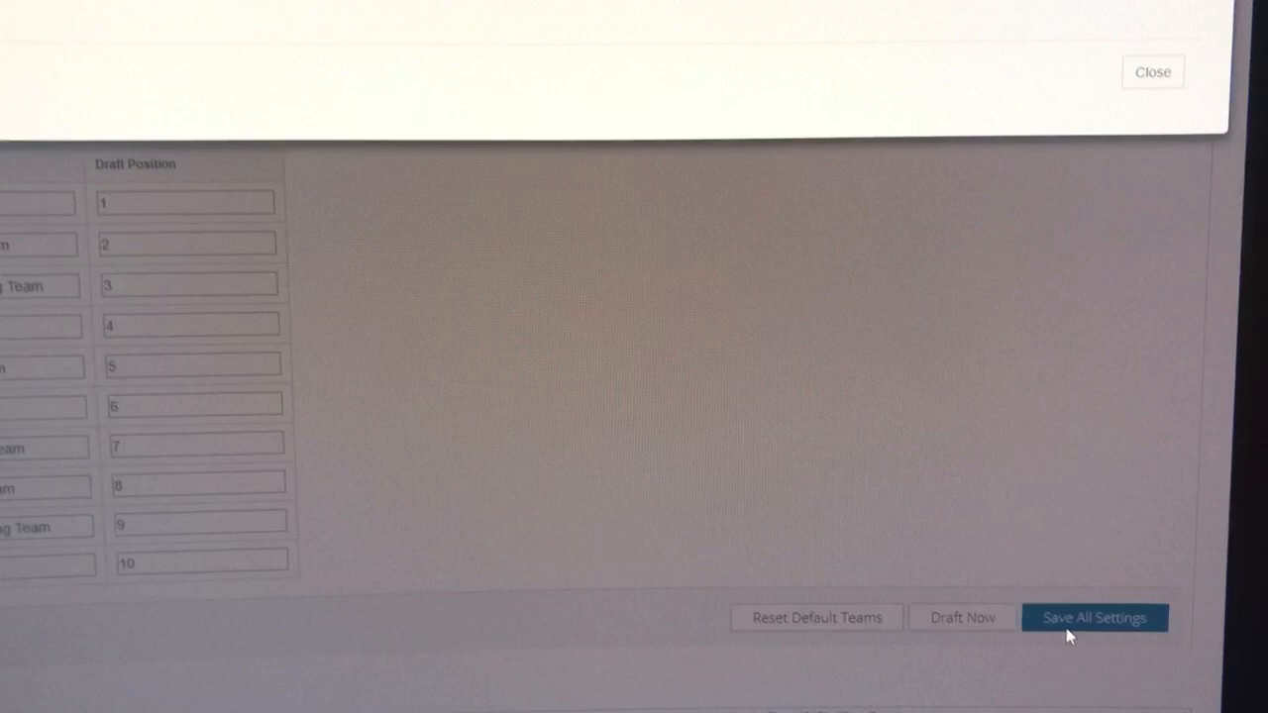